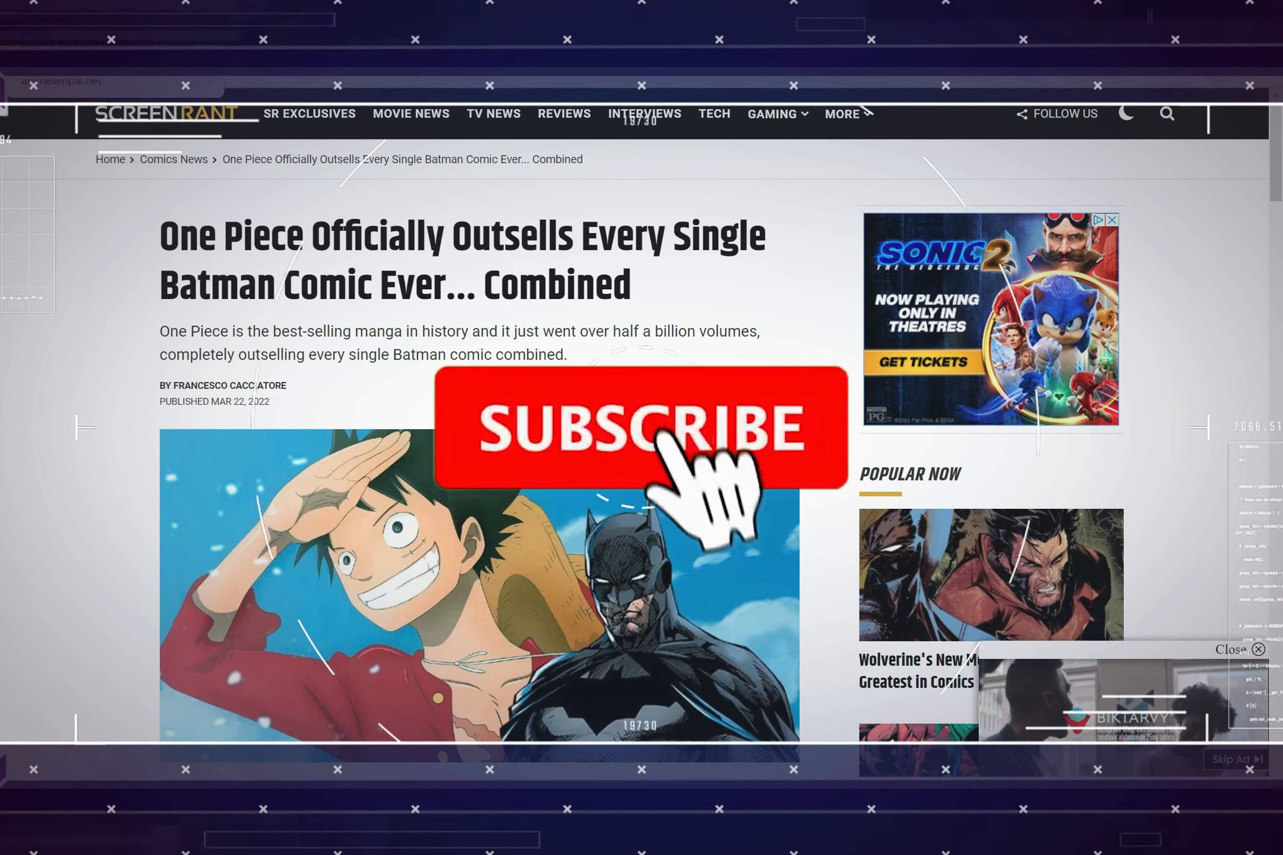
Scroll past the header image to the paragraphs on One Piece's half-billion sales and Luffy
click(637, 436)
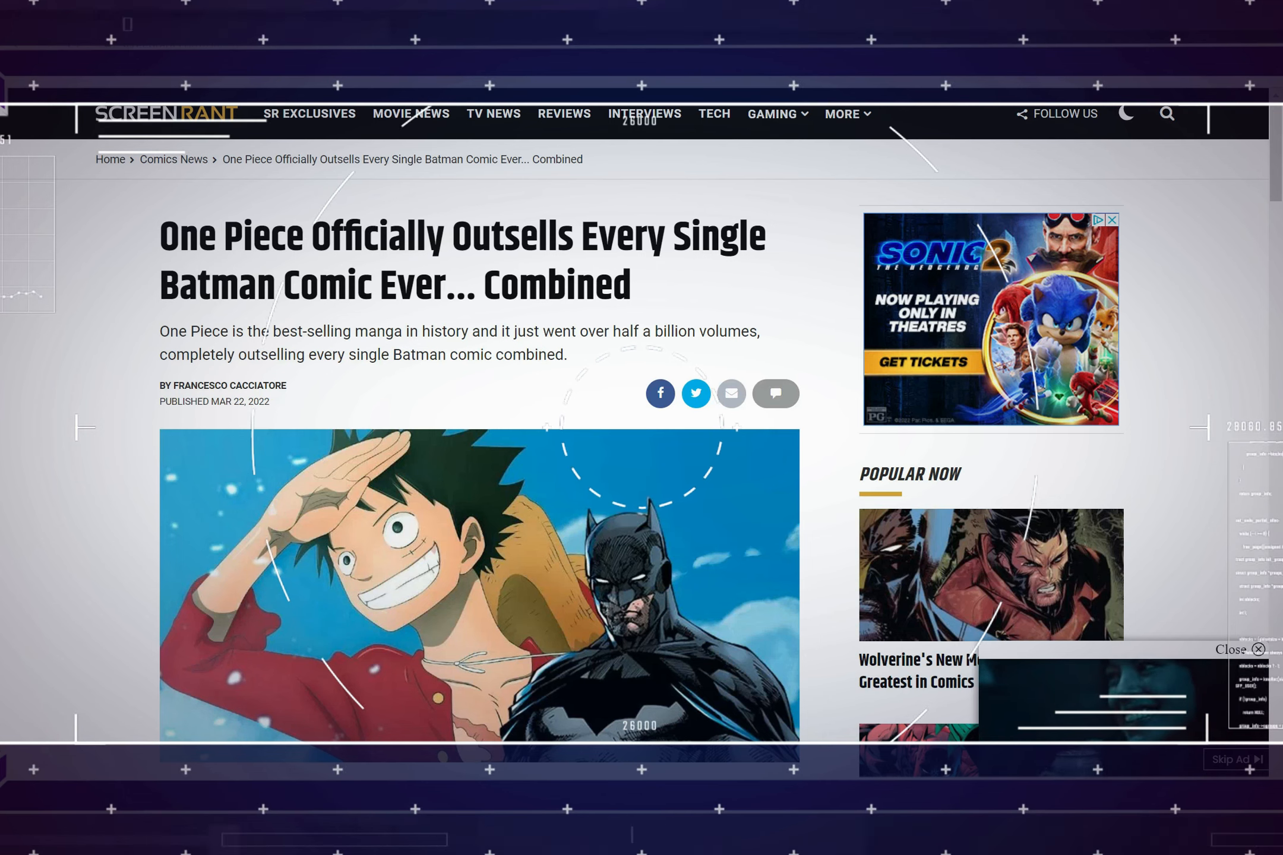
scroll(down, 3)
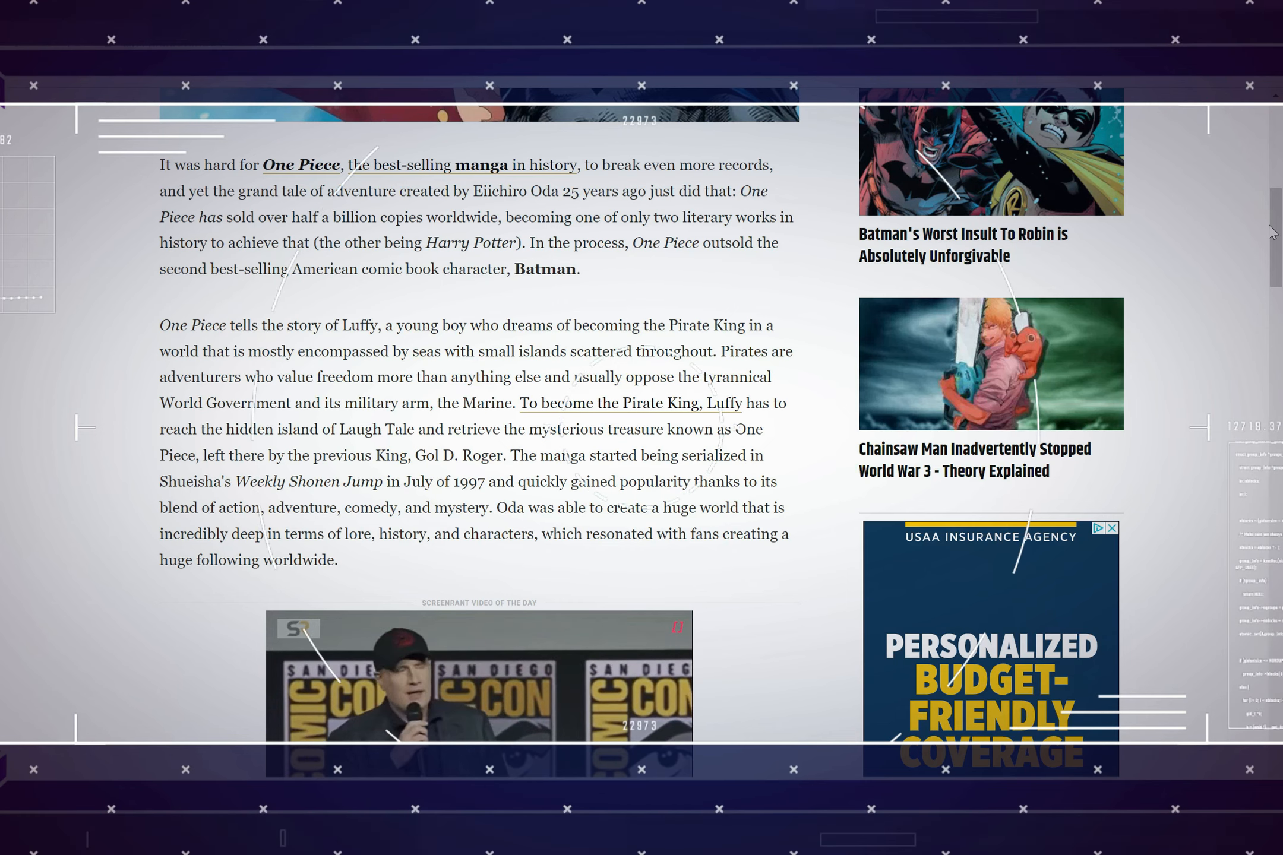
Scroll to the paragraph comparing One Piece sales with Superman and Batman comics
scroll(down, 3)
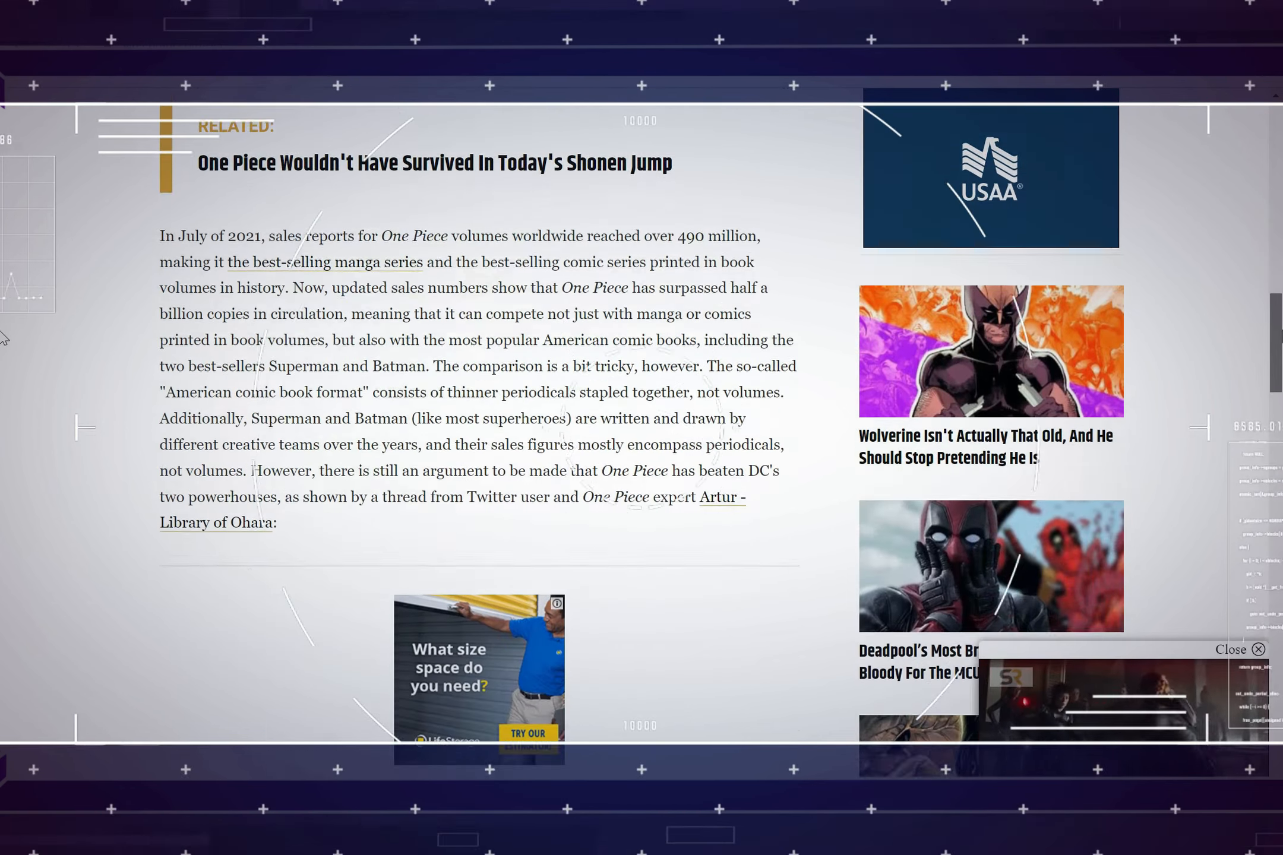
scroll(down, 3)
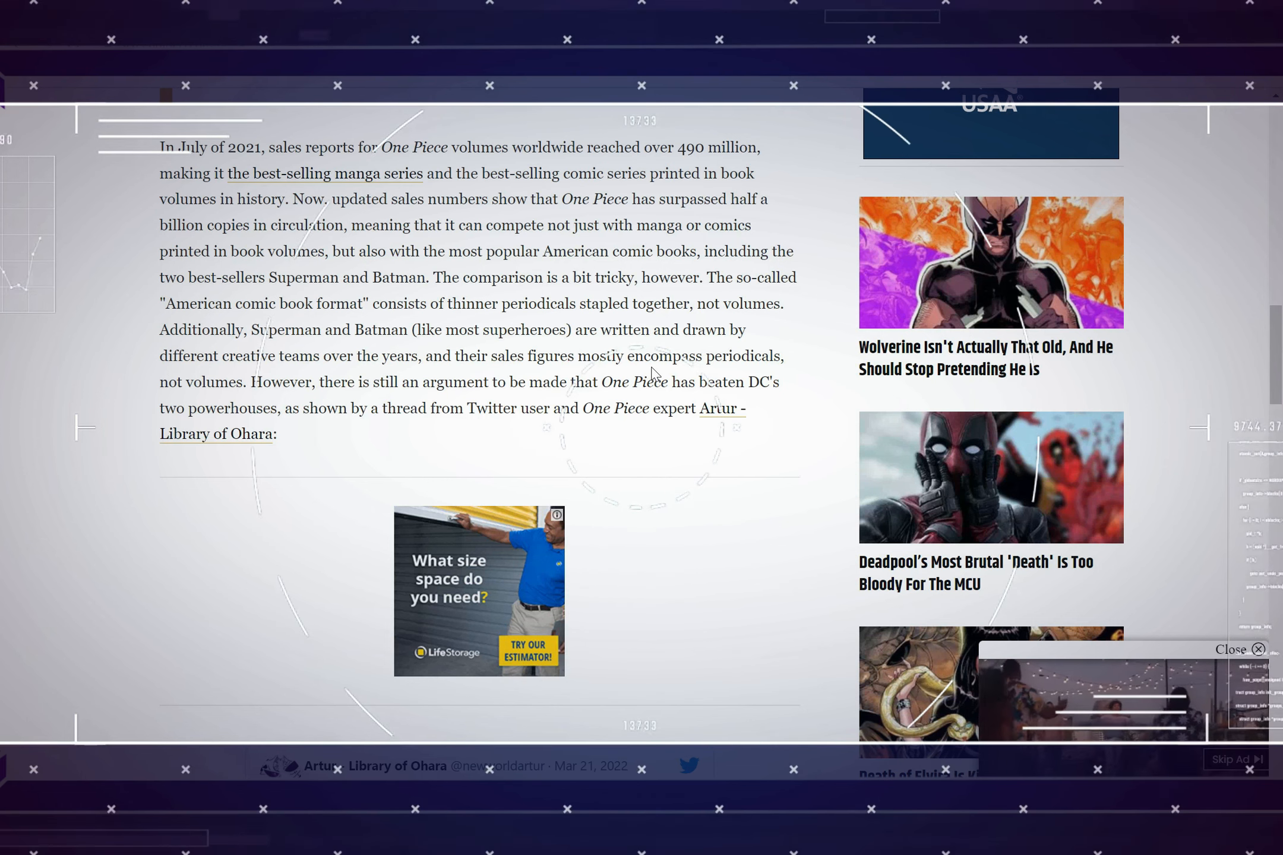
scroll(down, 3)
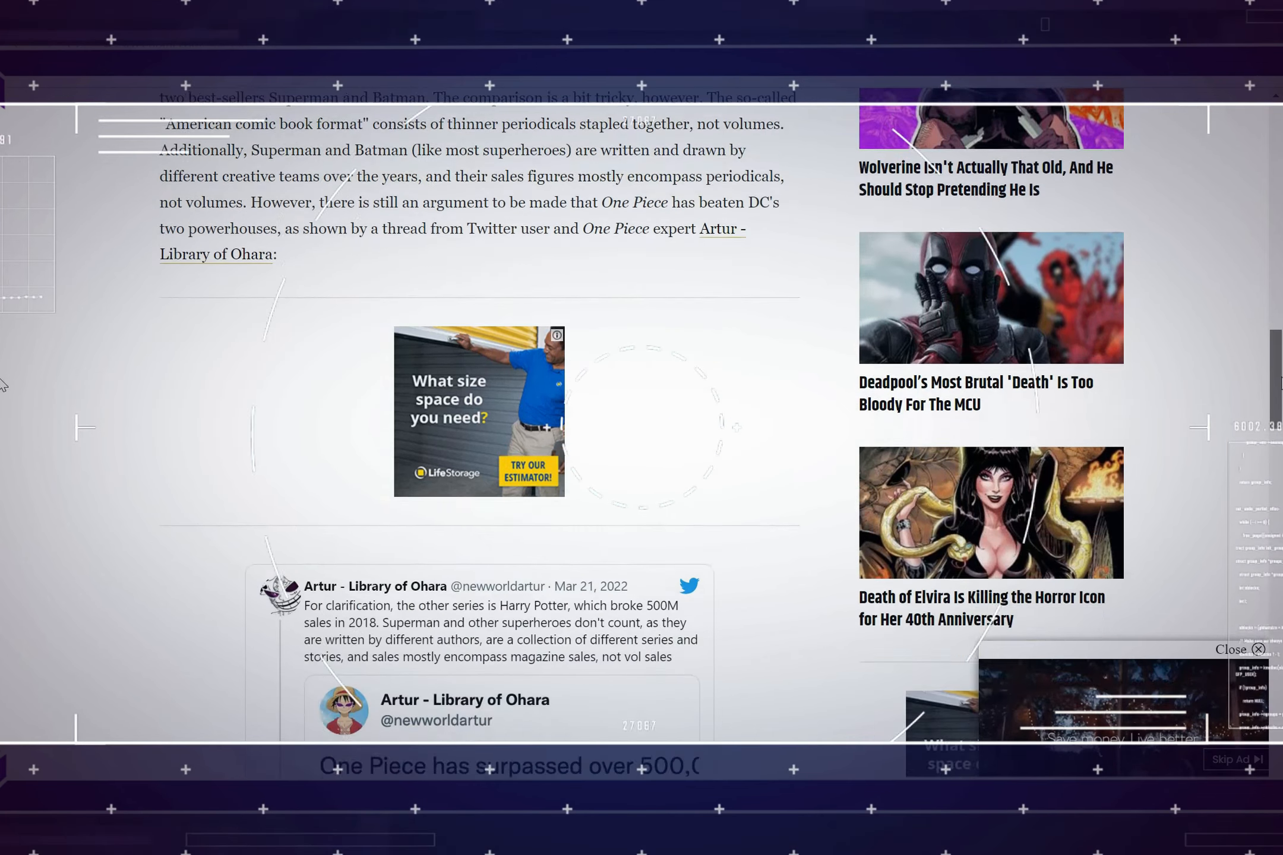
Scroll through the Ohara tweet thread and its sales table image
scroll(down, 3)
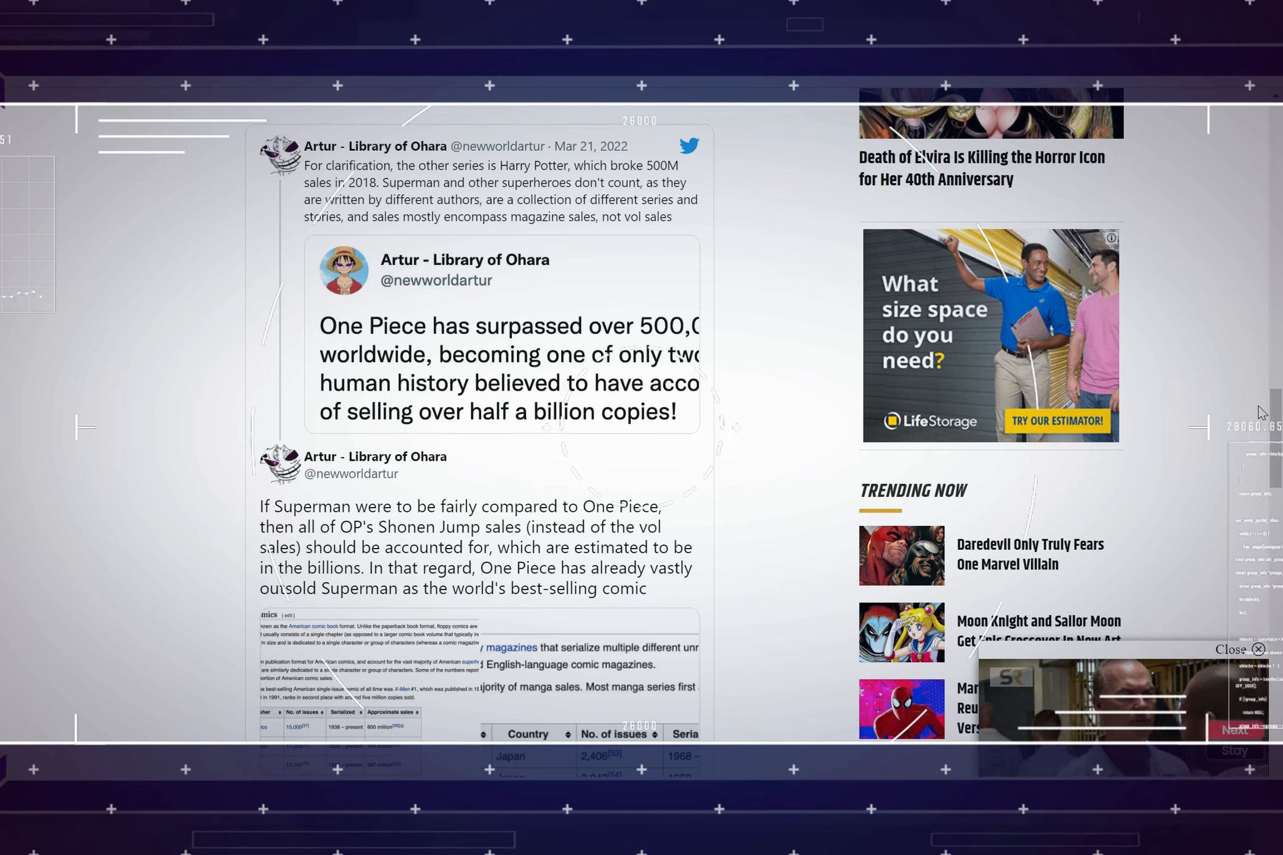
scroll(down, 3)
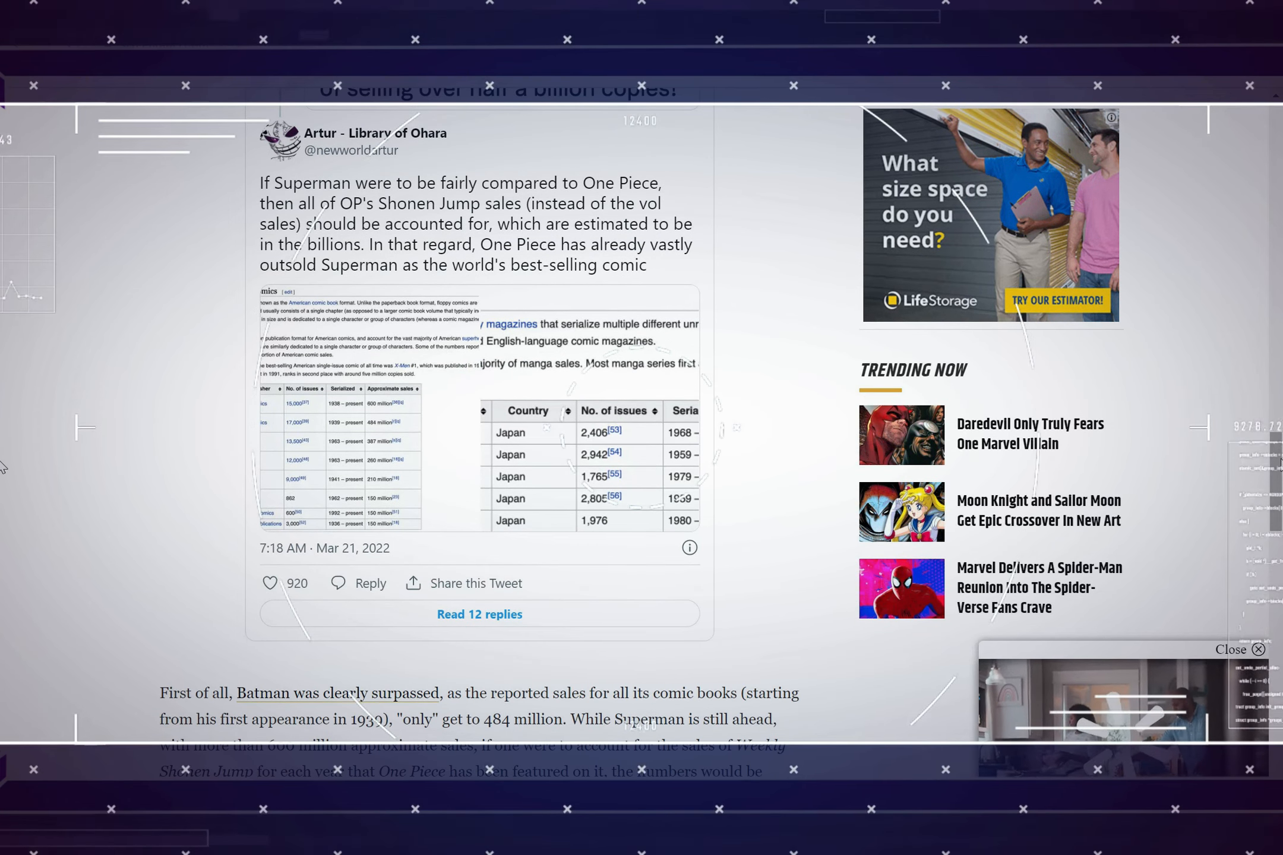
mouse_move(1149, 444)
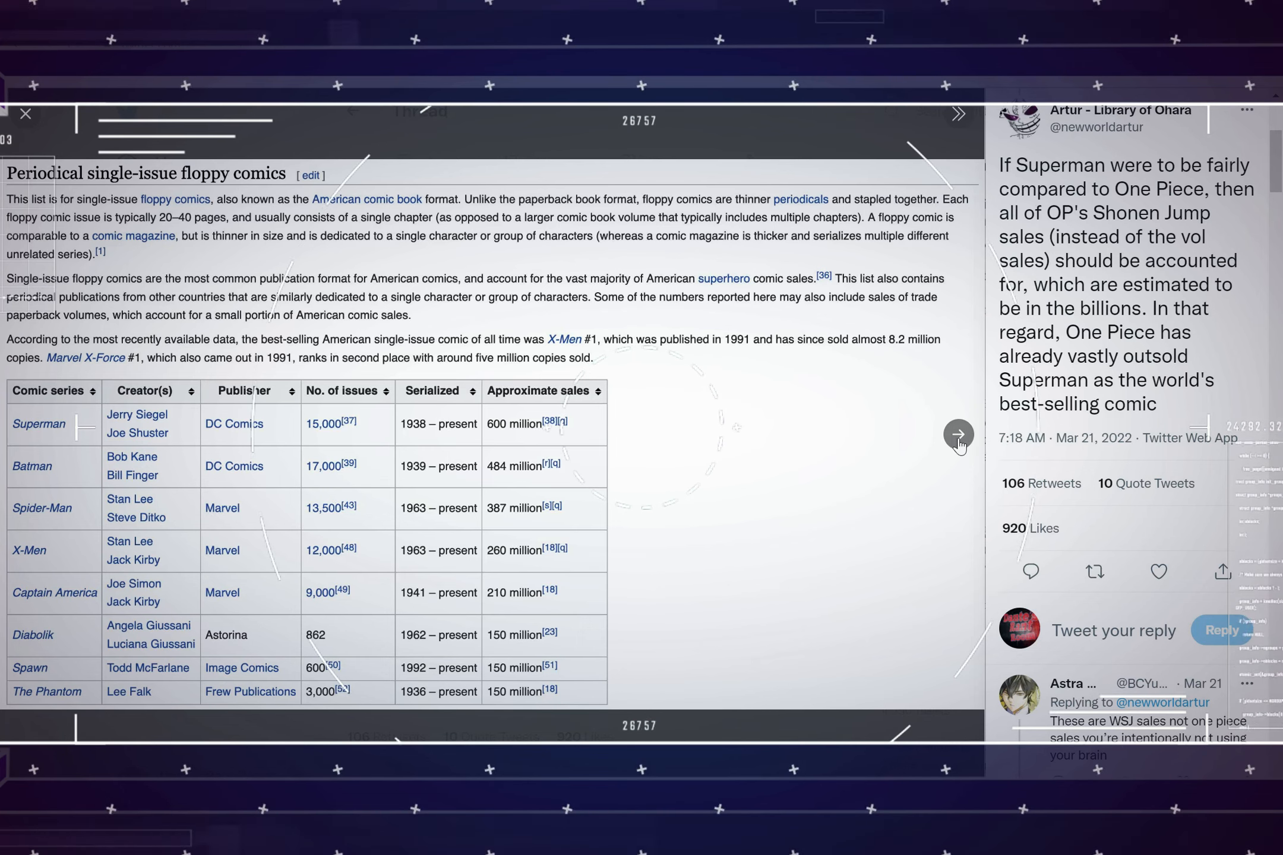
View the tweet's sales table image full-size, showing Superman 600 million and Batman 484 million
click(958, 434)
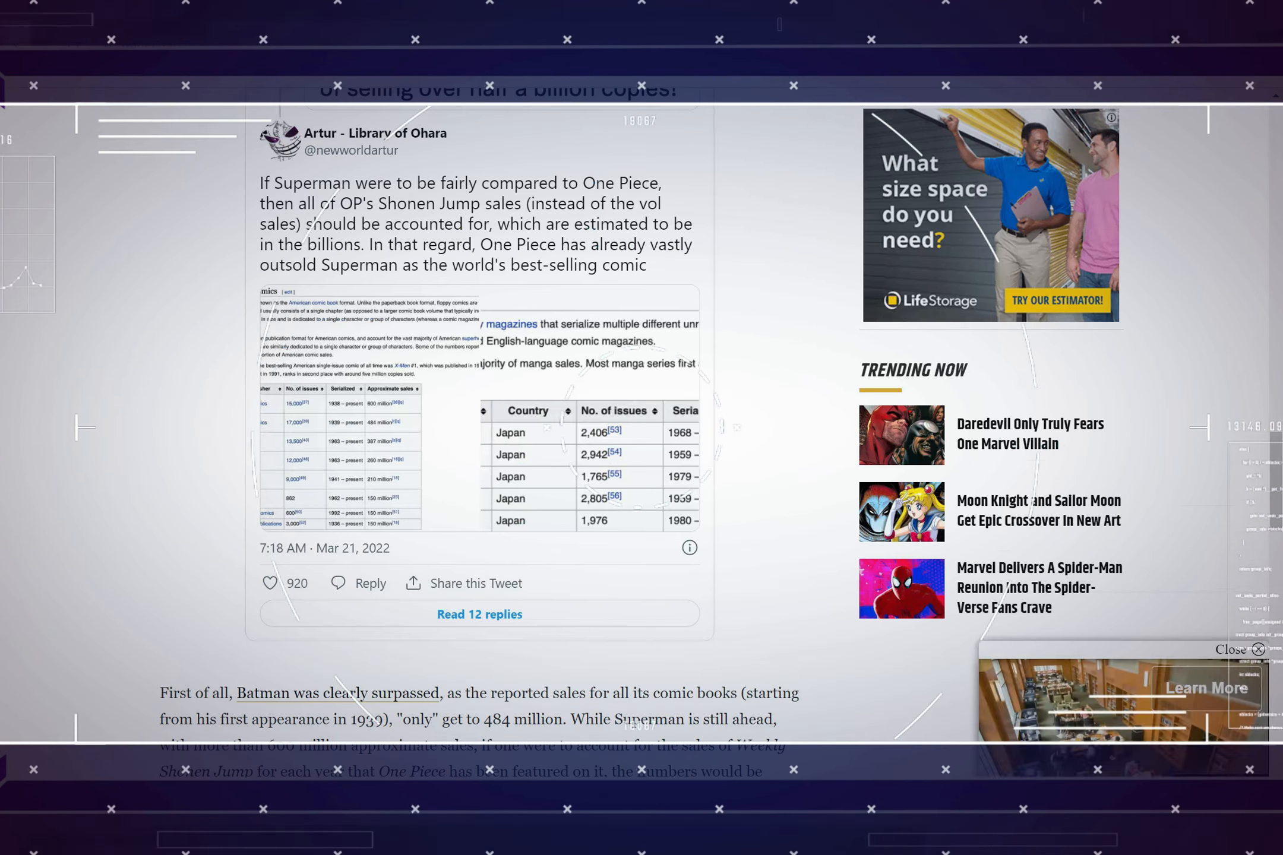
scroll(down, 3)
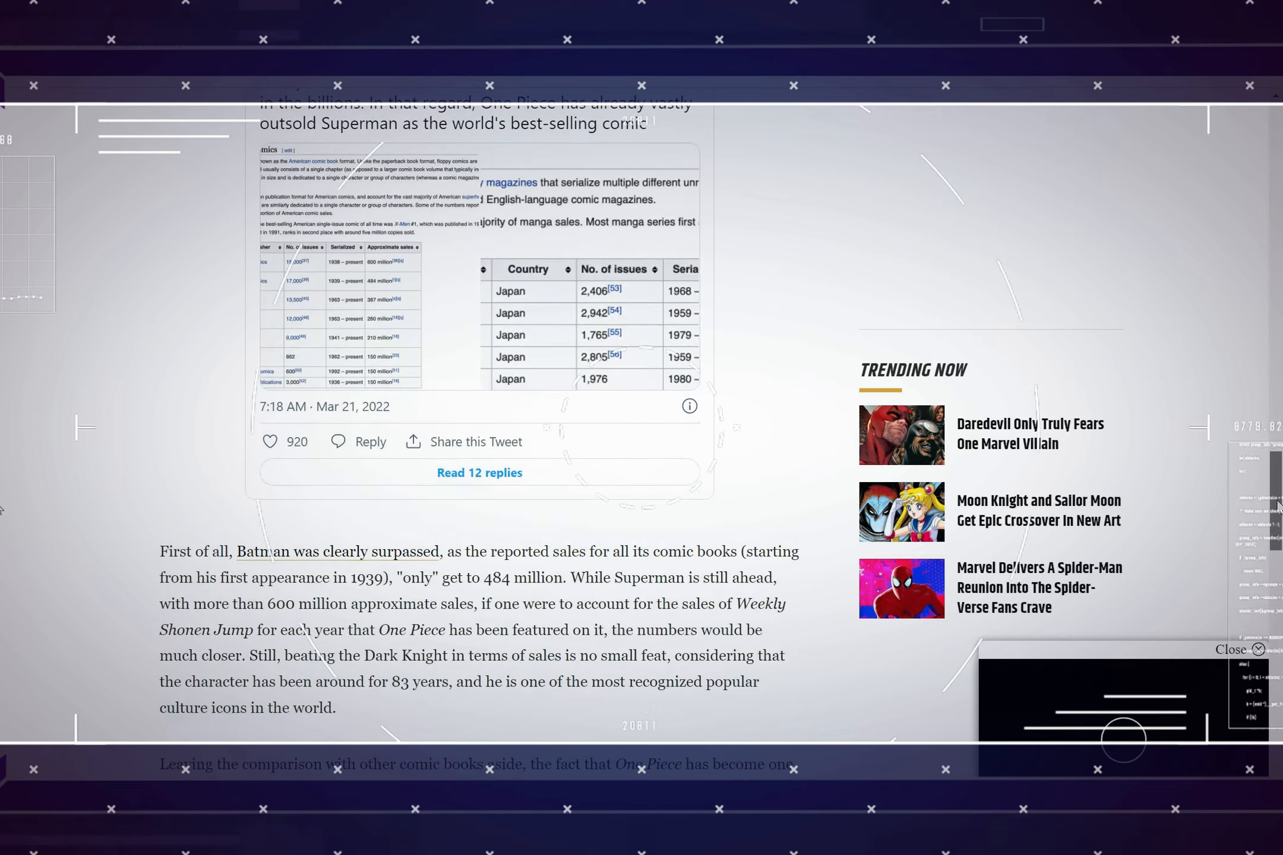
scroll(down, 3)
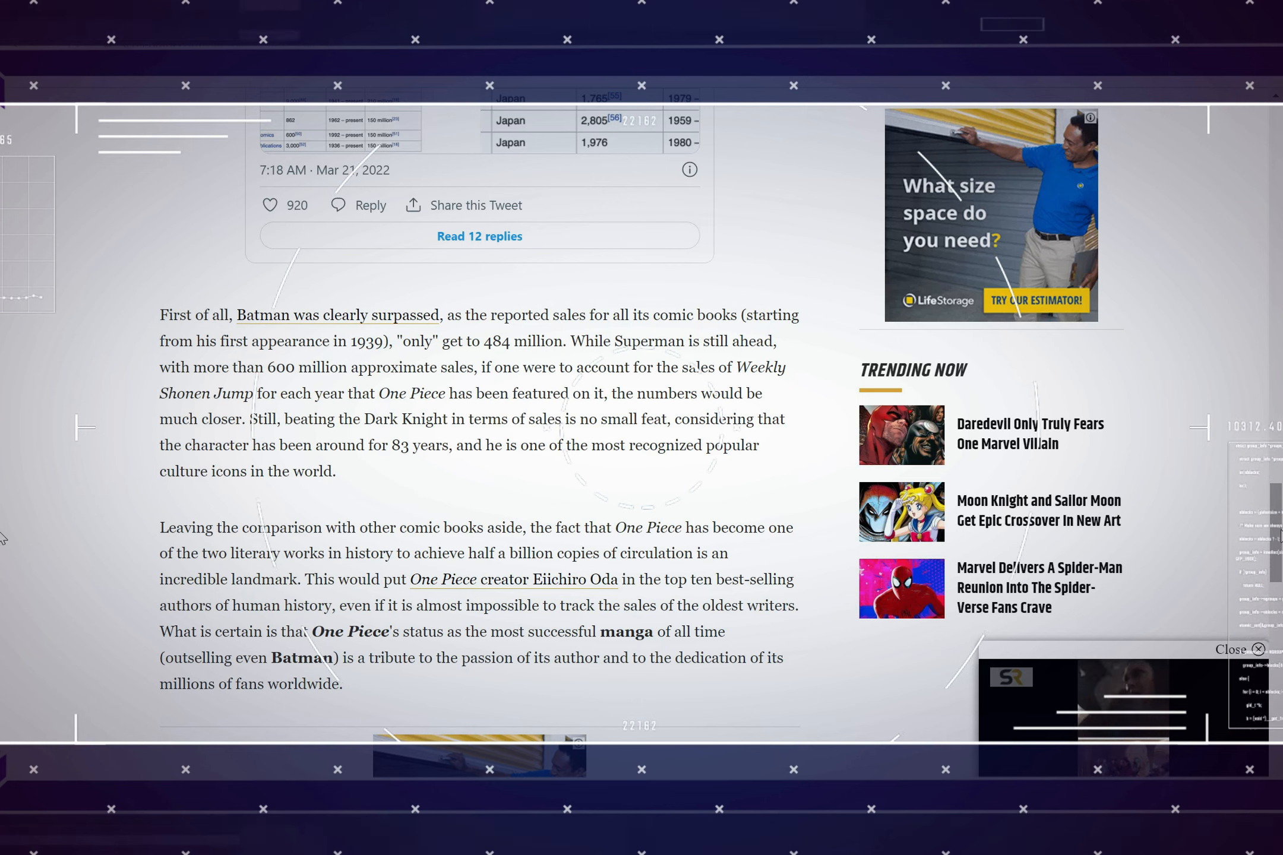
mouse_move(987, 536)
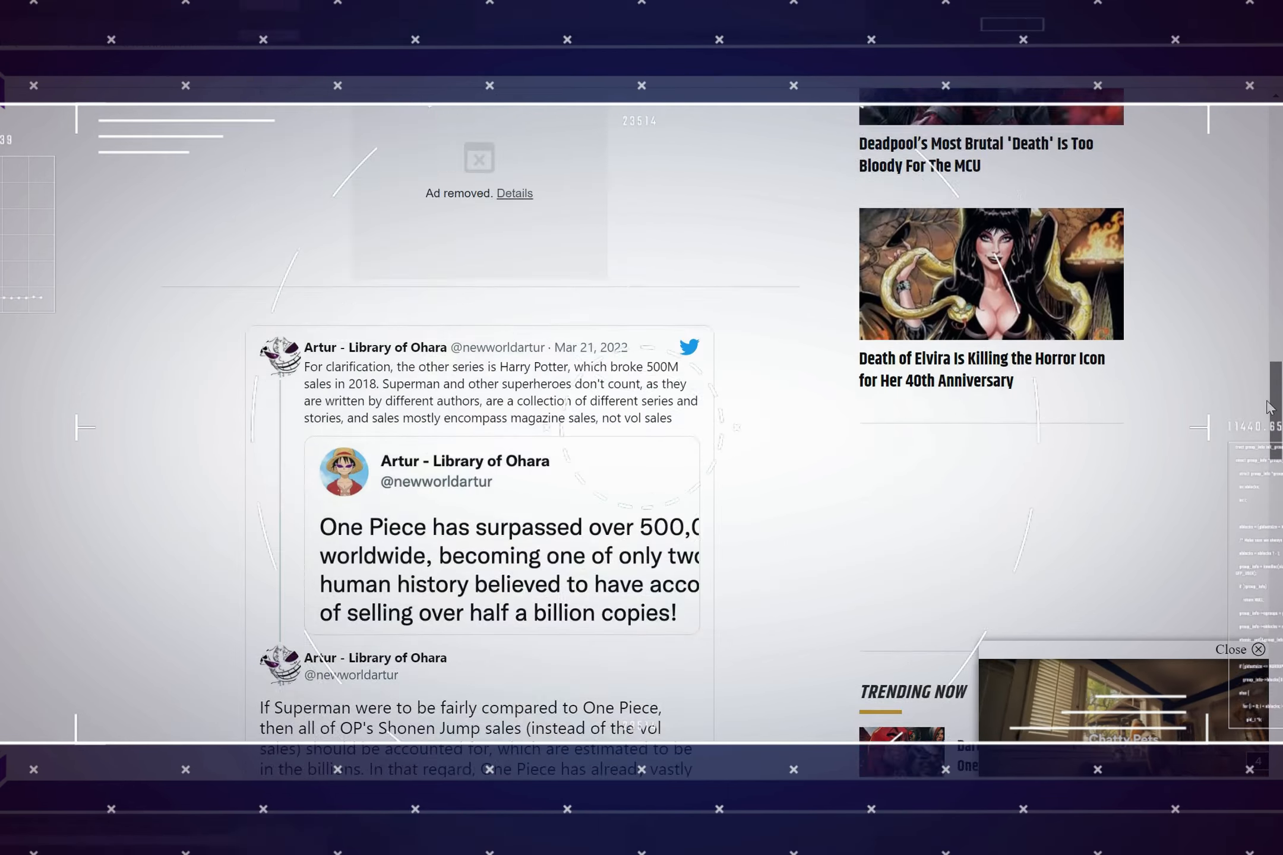
scroll(up, 3)
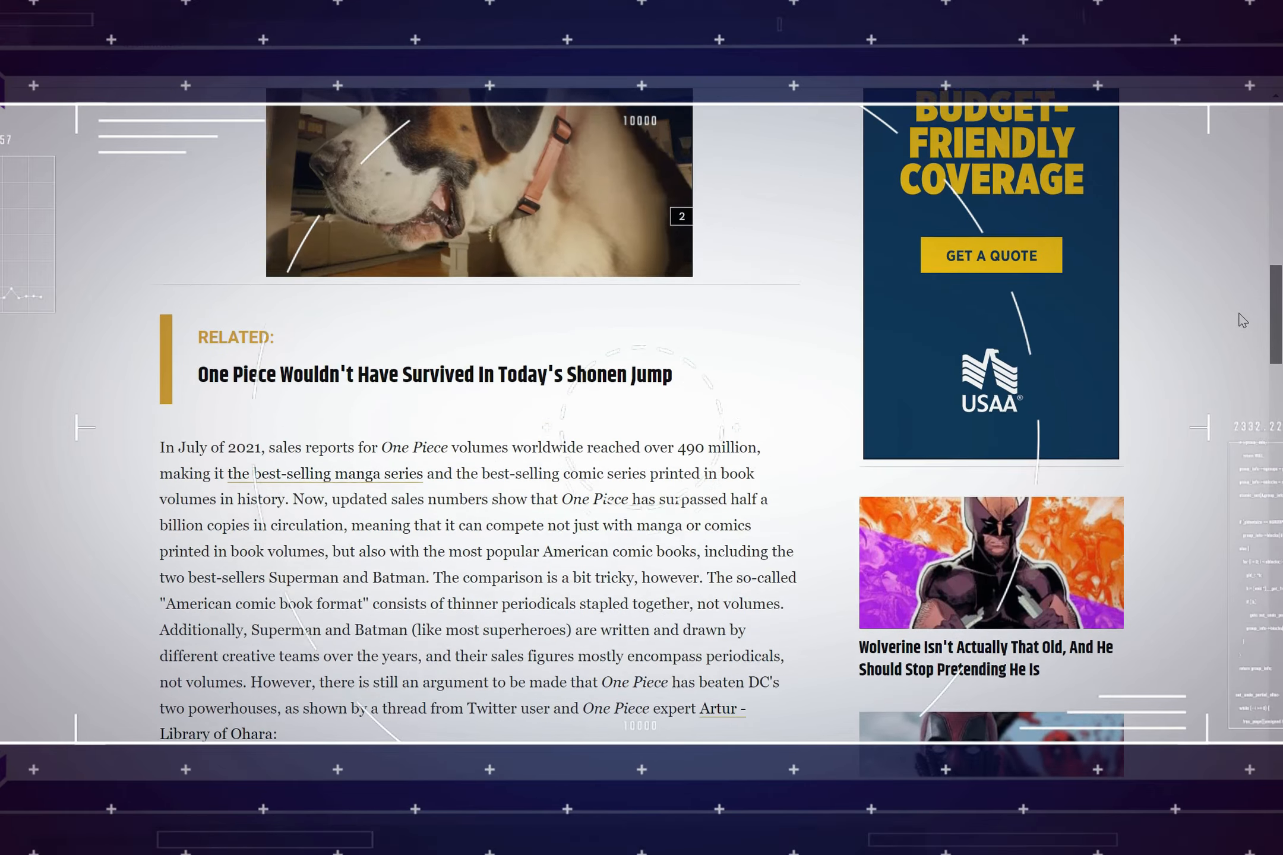
scroll(down, 3)
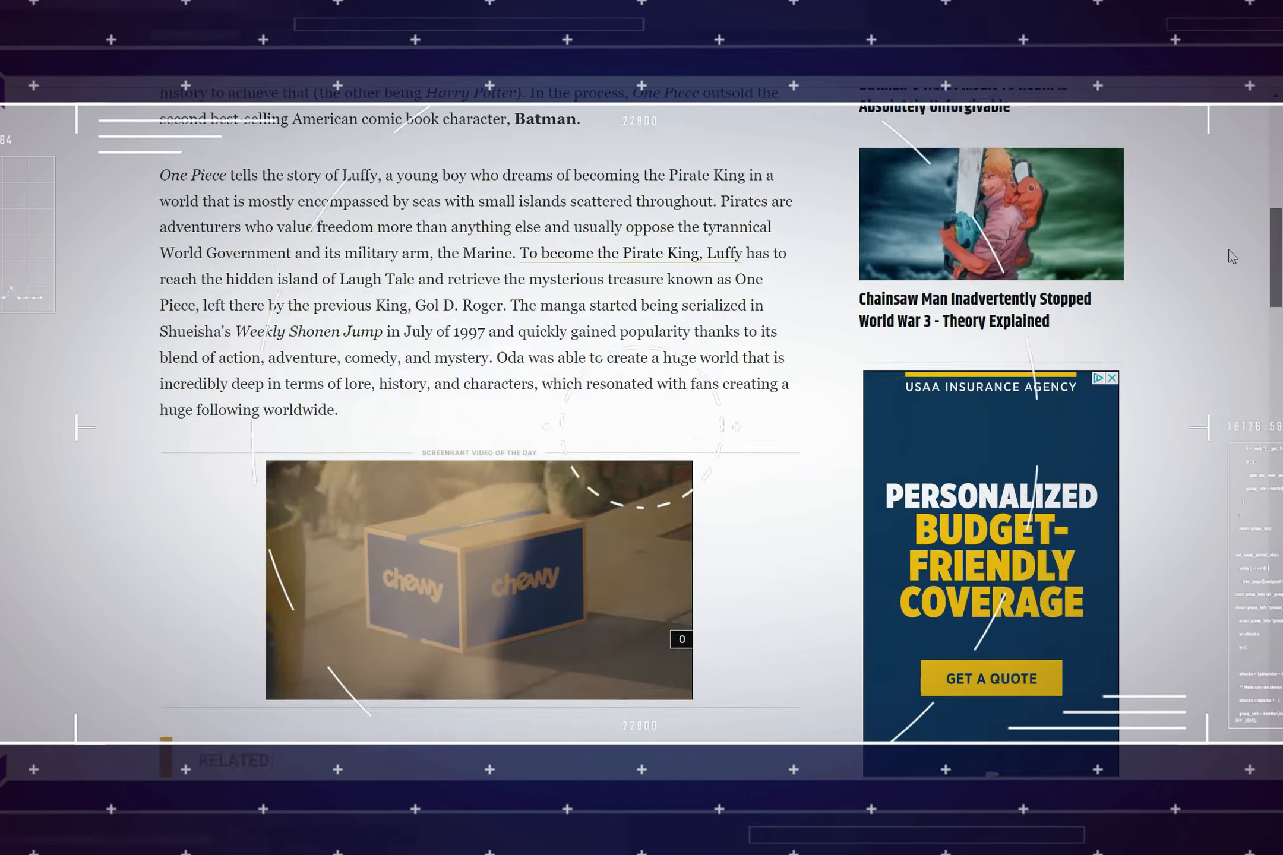
scroll(up, 3)
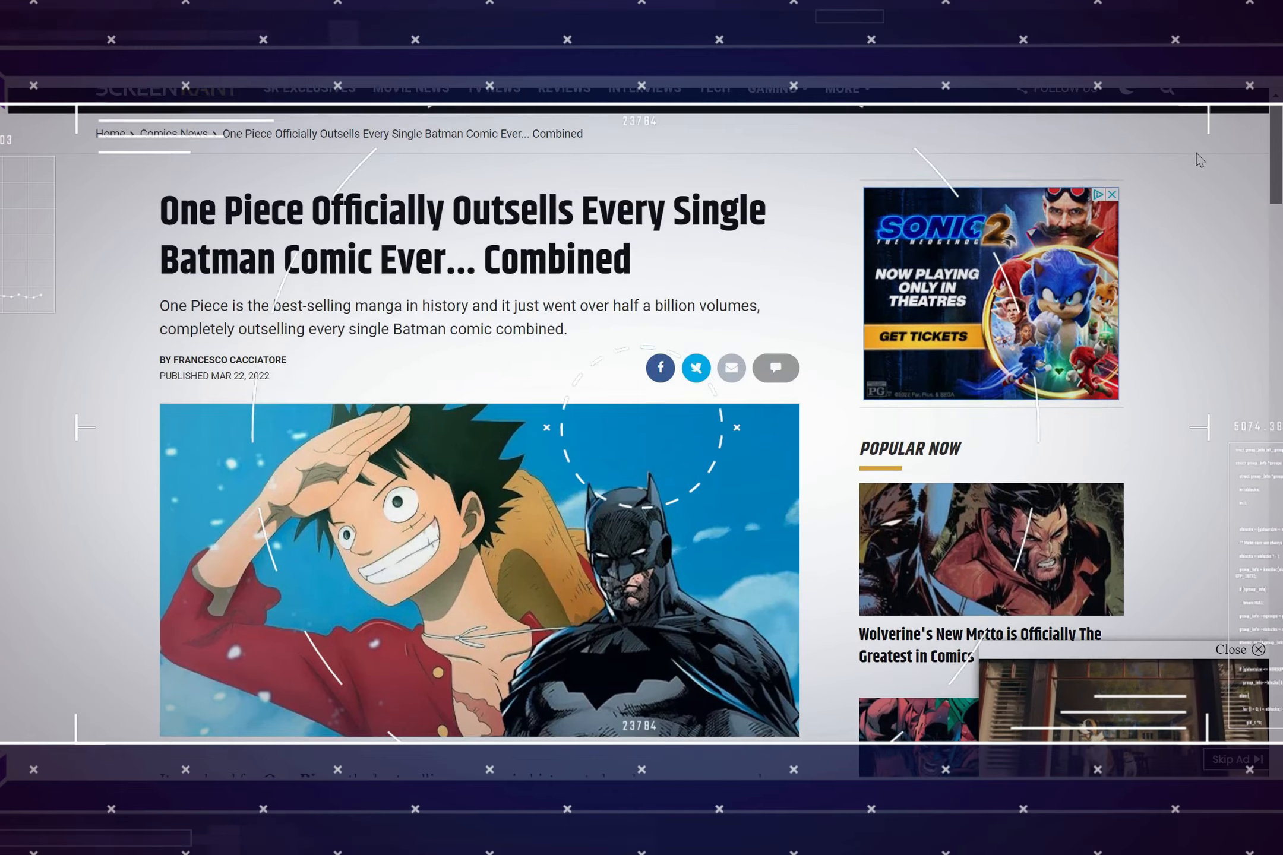
scroll(down, 3)
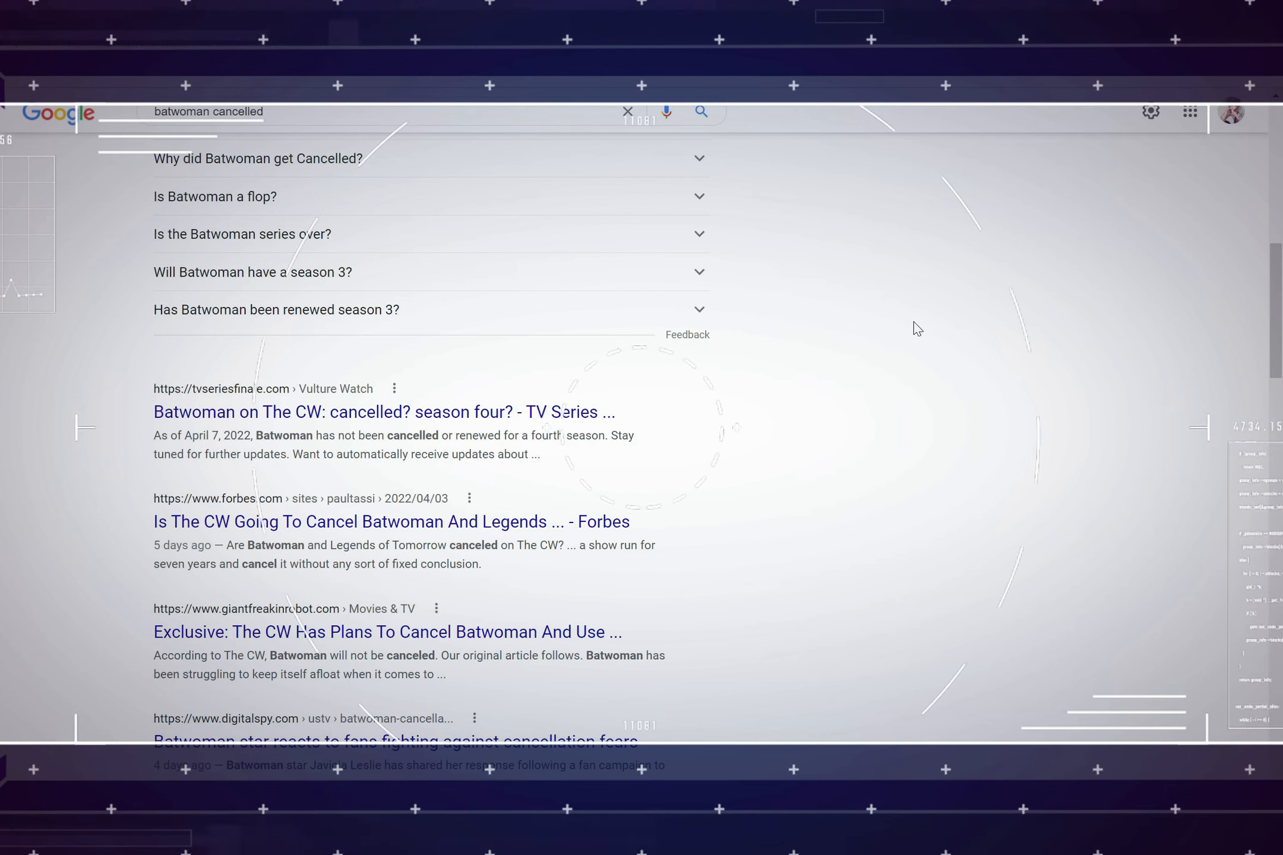
mouse_move(947, 321)
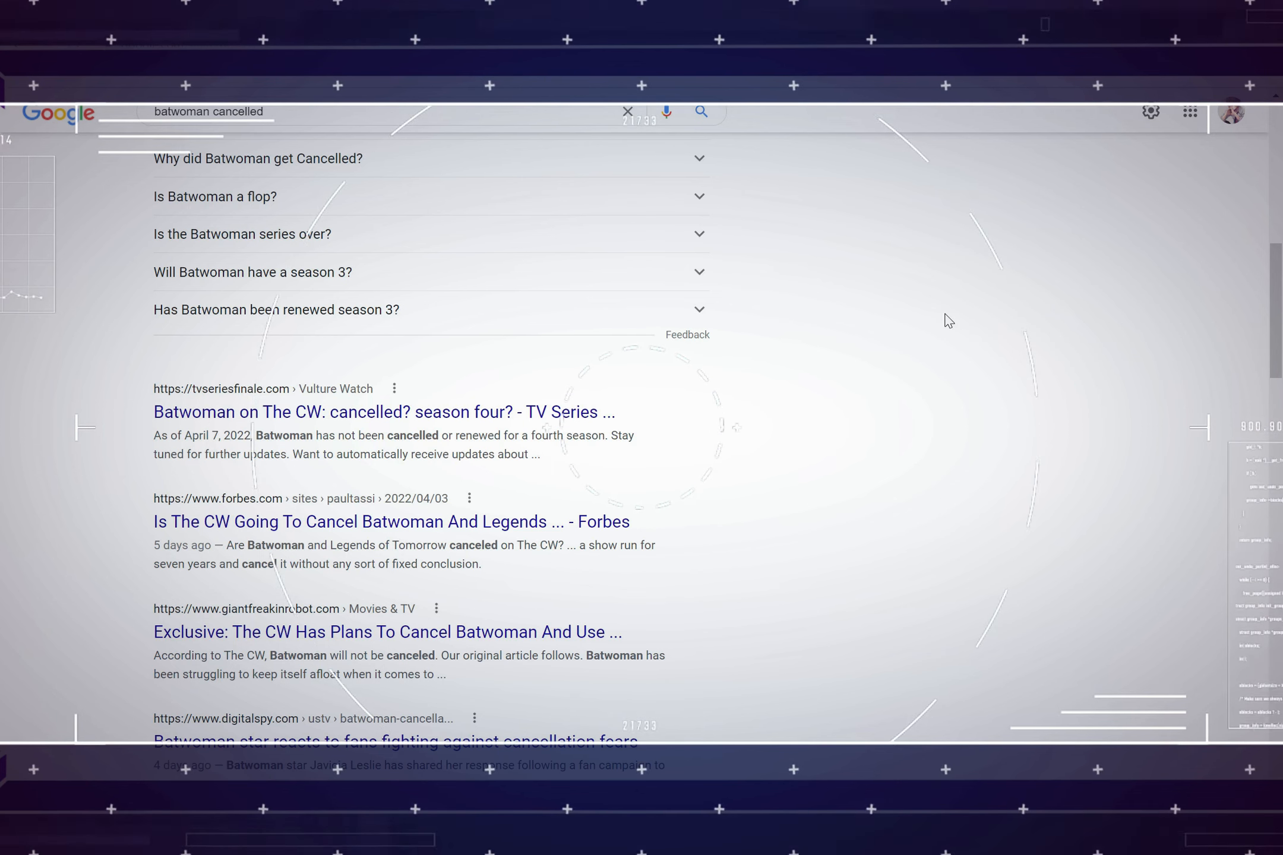